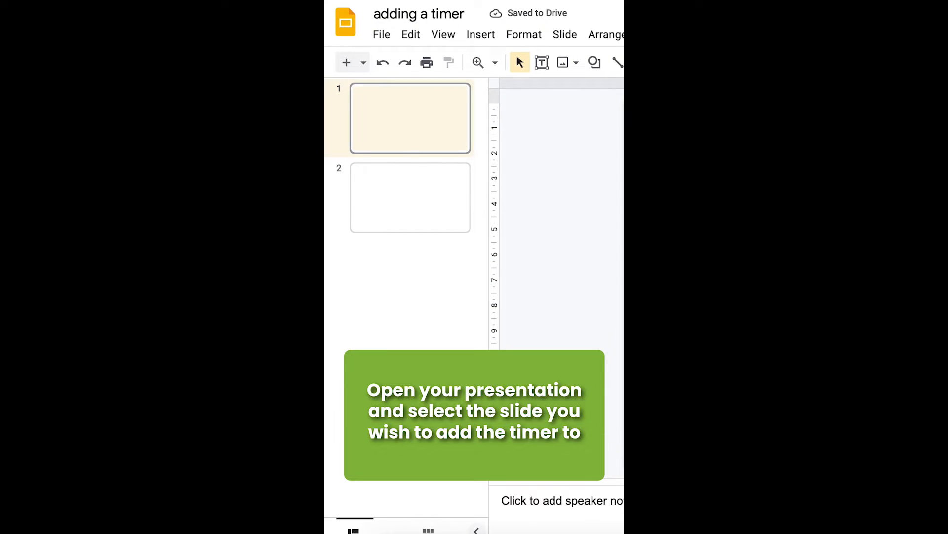
Select slide 2, 'How to insert a timer on google slides', for editing.
{"action": "left_click", "coordinate": [410, 197]}
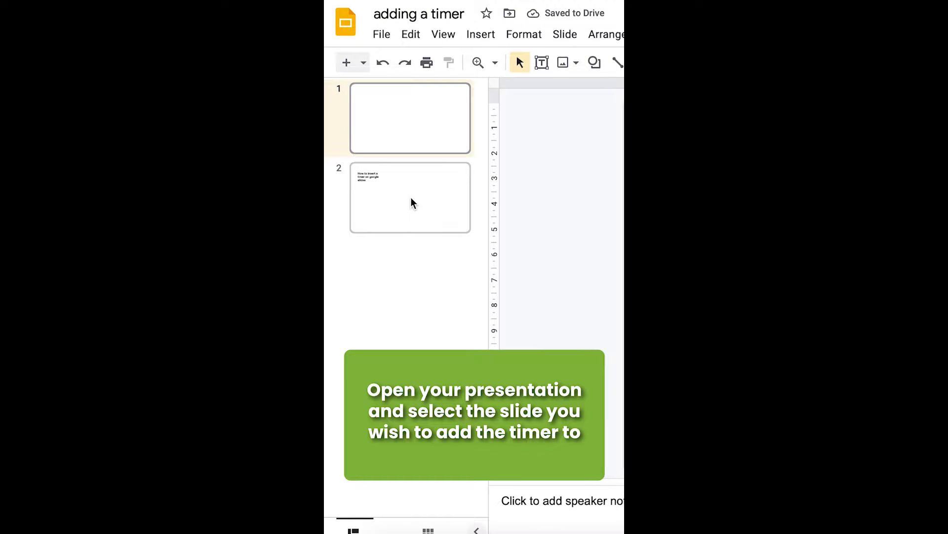
{"action": "left_click", "coordinate": [410, 197]}
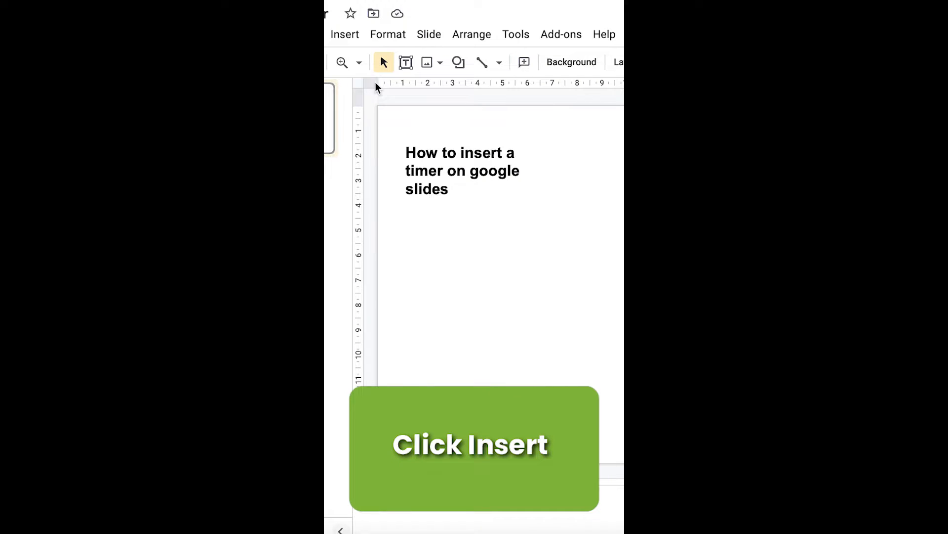
Open the Insert video dialog showing YouTube results for '1 minute timer'.
{"action": "left_click", "coordinate": [345, 34]}
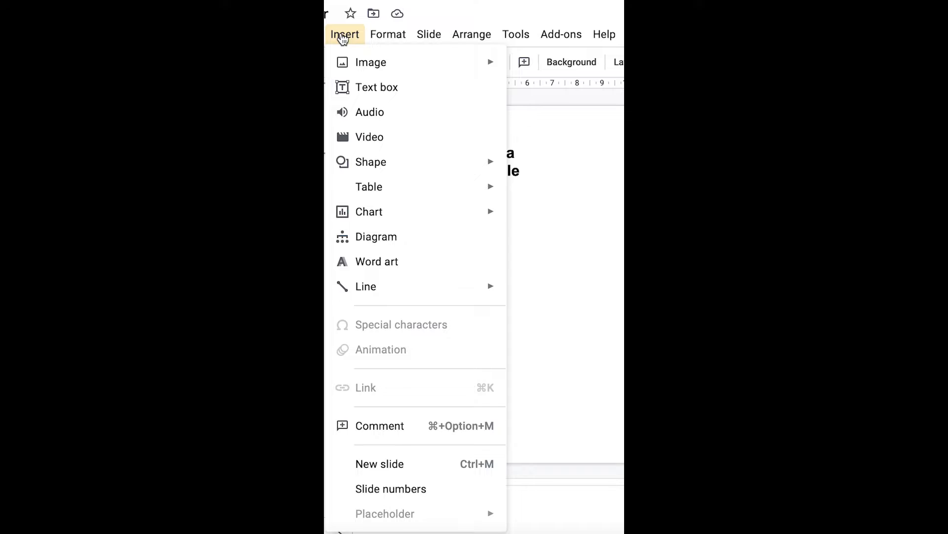
{"action": "mouse_move", "coordinate": [370, 137]}
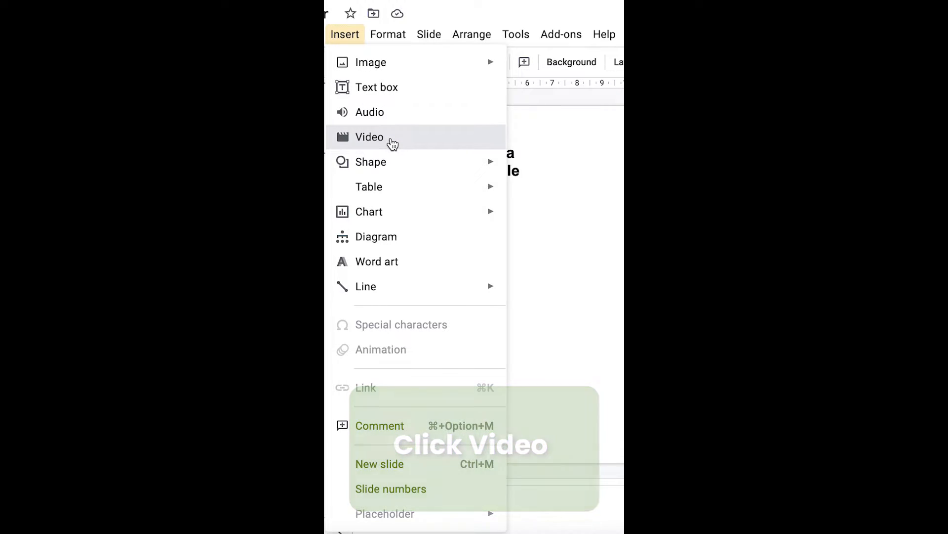
{"action": "left_click", "coordinate": [369, 137]}
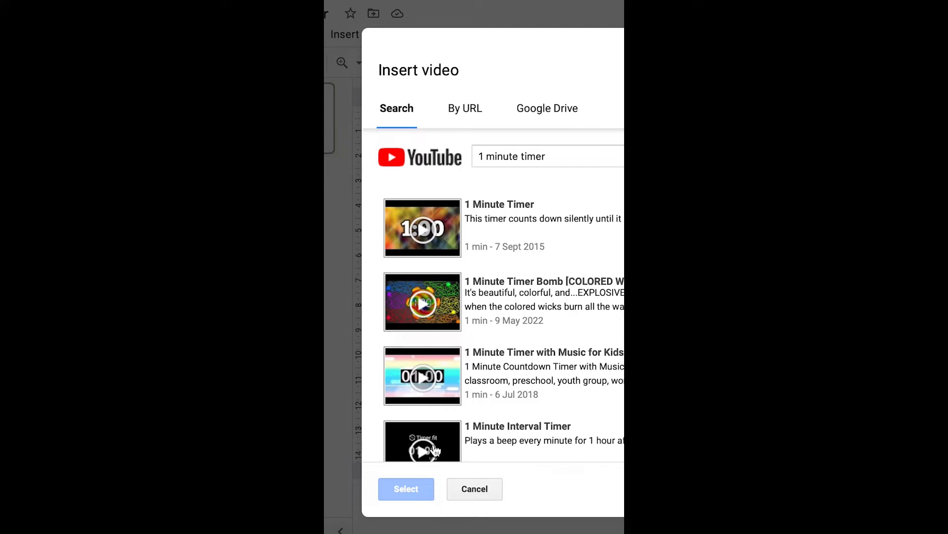
Insert the '1 Minute Timer' YouTube result onto the slide.
{"action": "left_click", "coordinate": [499, 227]}
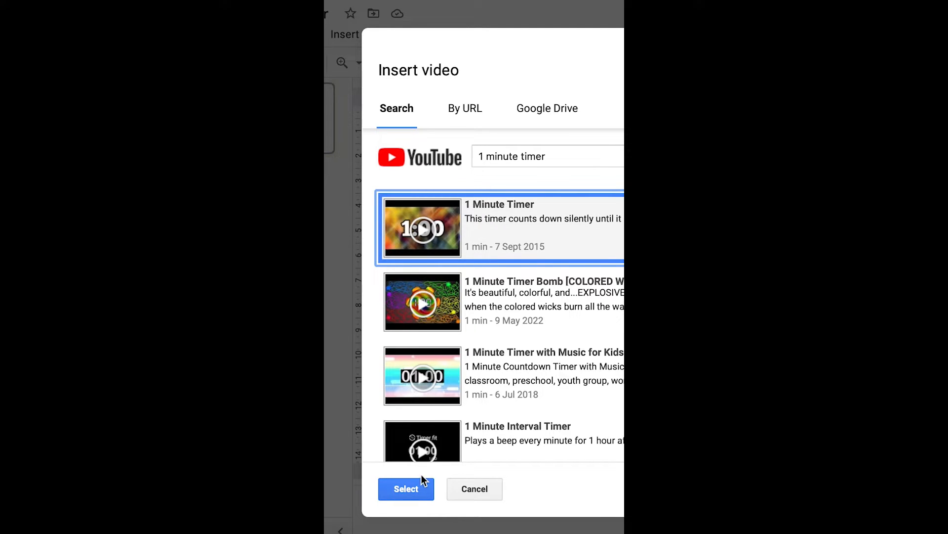
{"action": "left_click", "coordinate": [406, 488]}
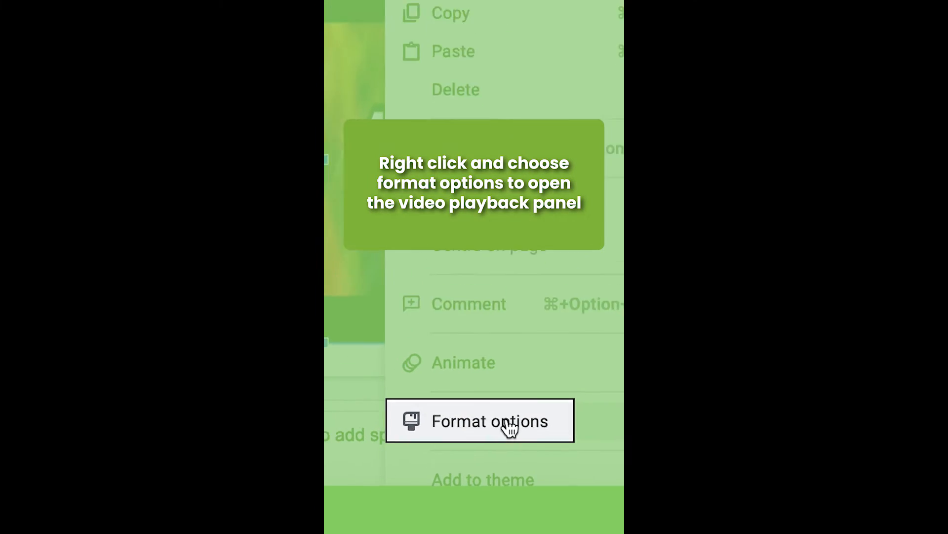
Set the timer video's playback to Play (automatically) in Format options.
{"action": "left_click", "coordinate": [490, 420]}
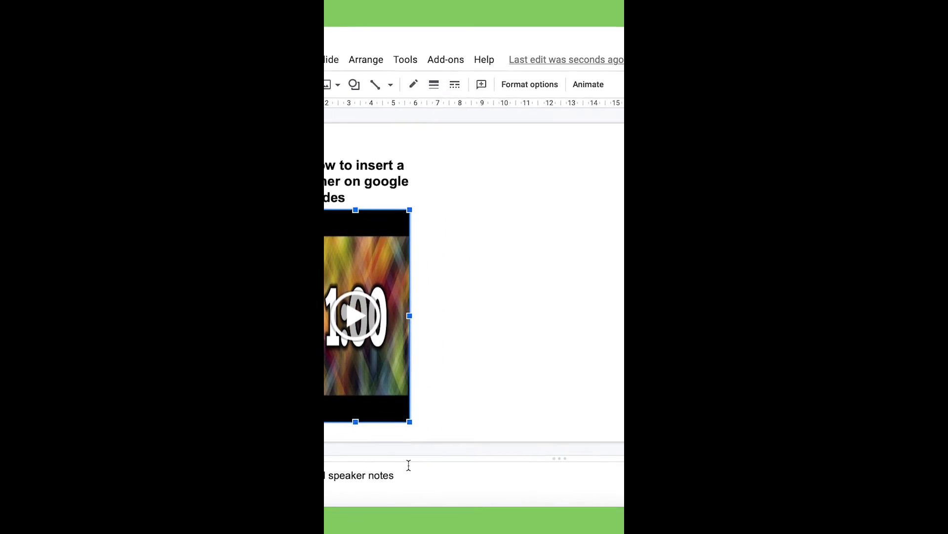
{"action": "left_click", "coordinate": [460, 316]}
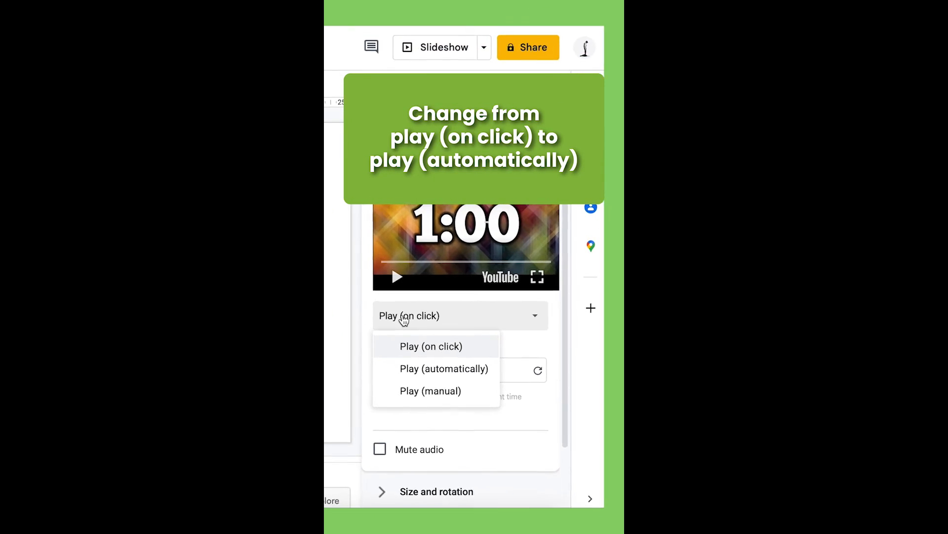
{"action": "left_click", "coordinate": [444, 367]}
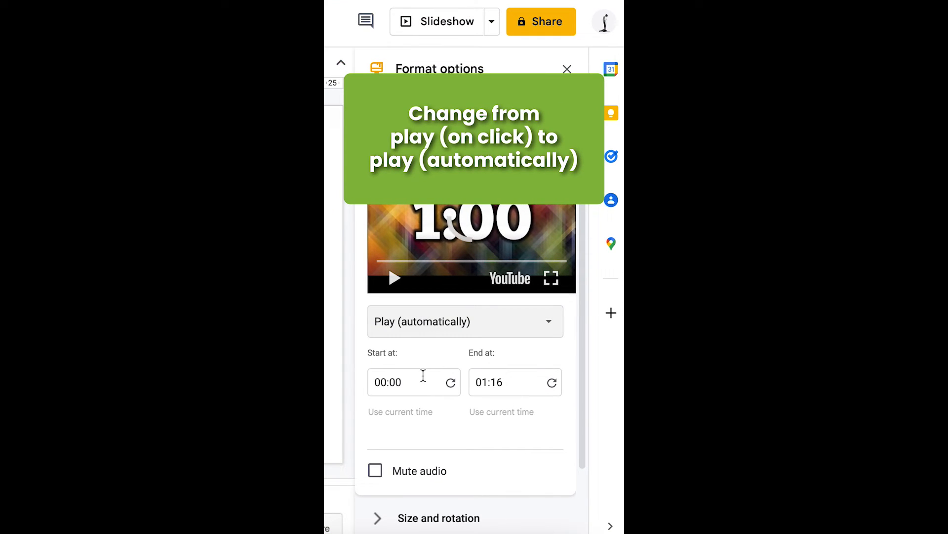